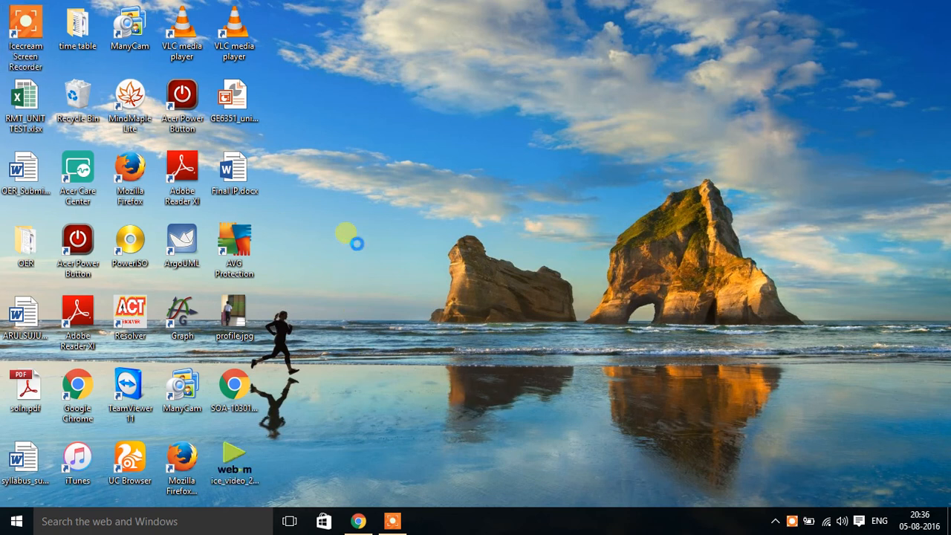
Step: Create a desktop folder named JAVA, enter it, and select its full path in the address bar
left_click(379, 380)
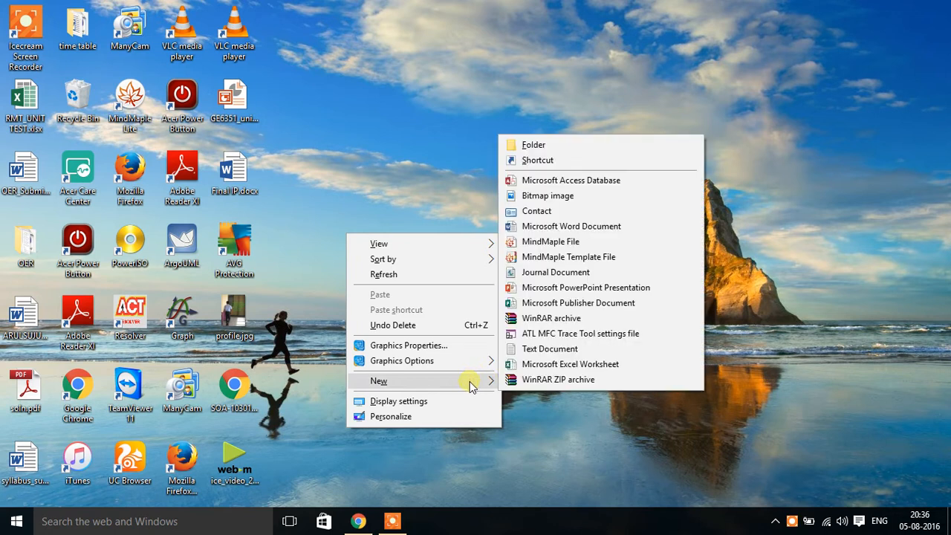
left_click(532, 144)
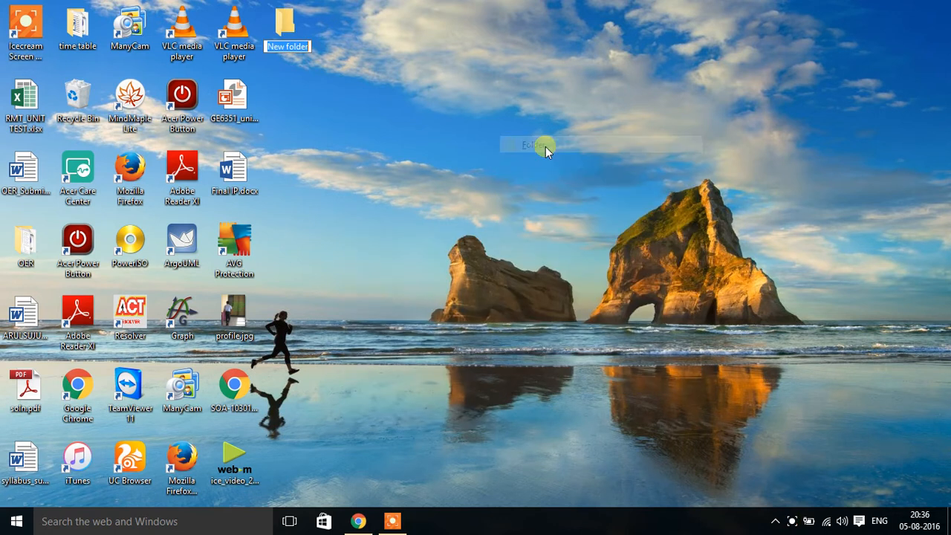
type("JAVA")
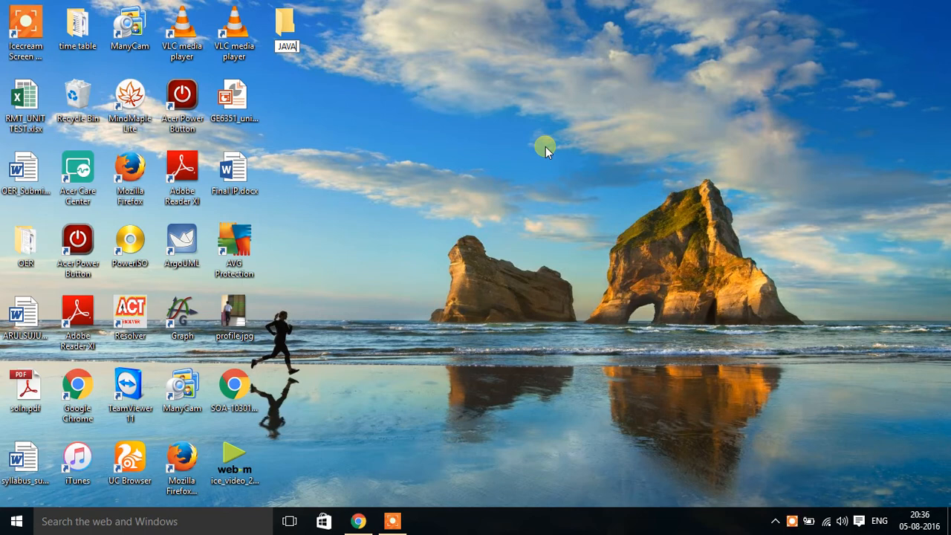
double_click(285, 23)
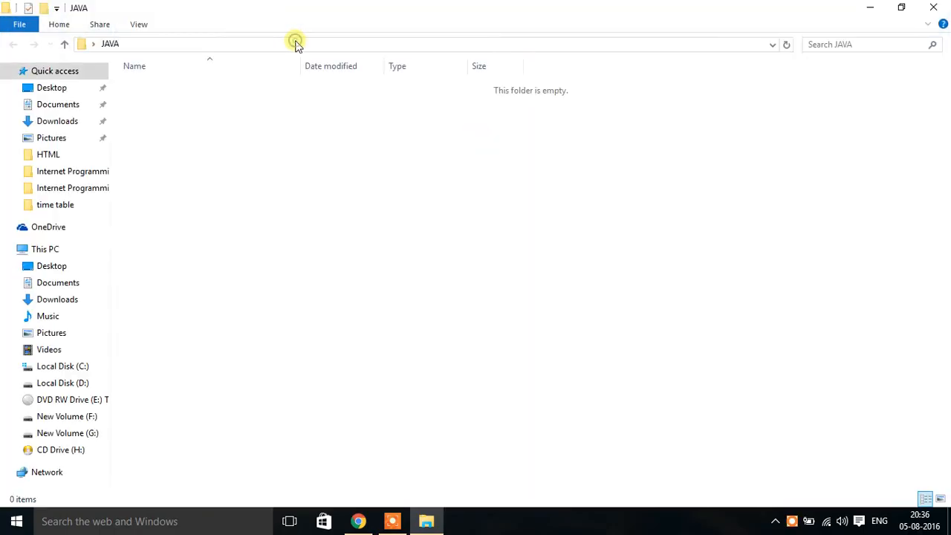
left_click(295, 45)
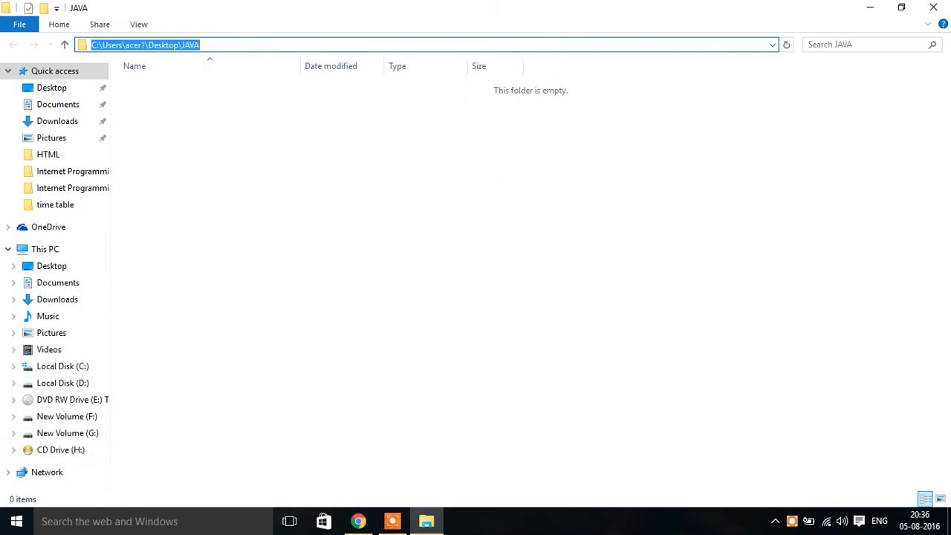
Step: CD into the pasted JAVA folder path and launch notepad Hello.java, prompting to create the file
left_click(15, 520)
type("CD")
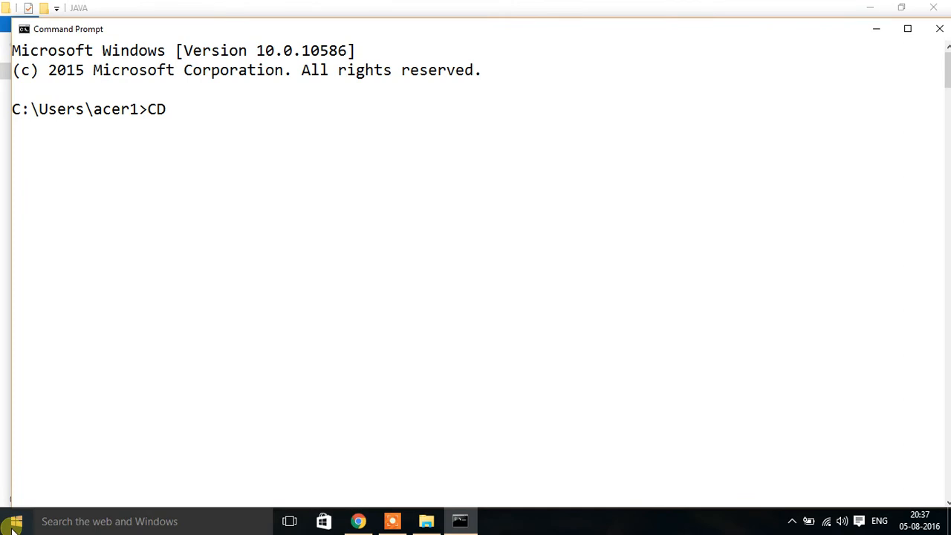
right_click(315, 267)
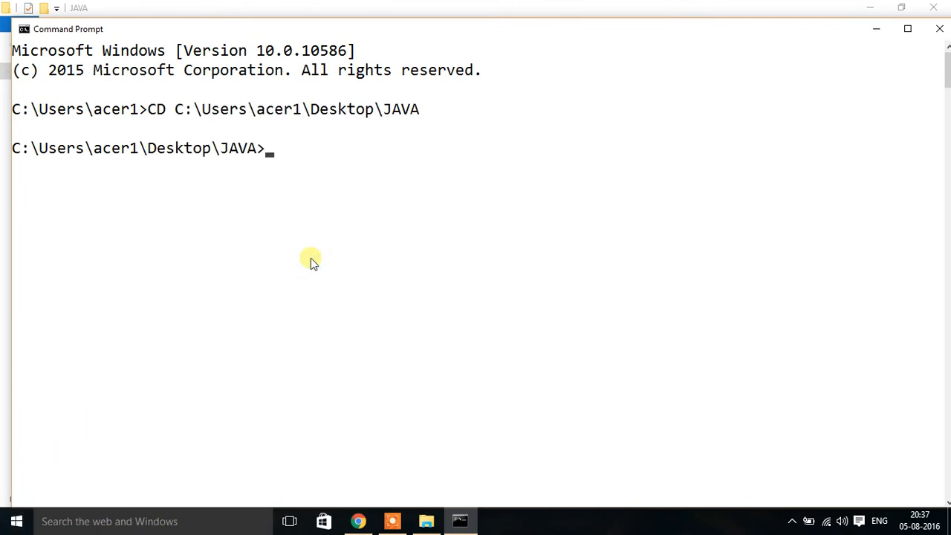
type("NO")
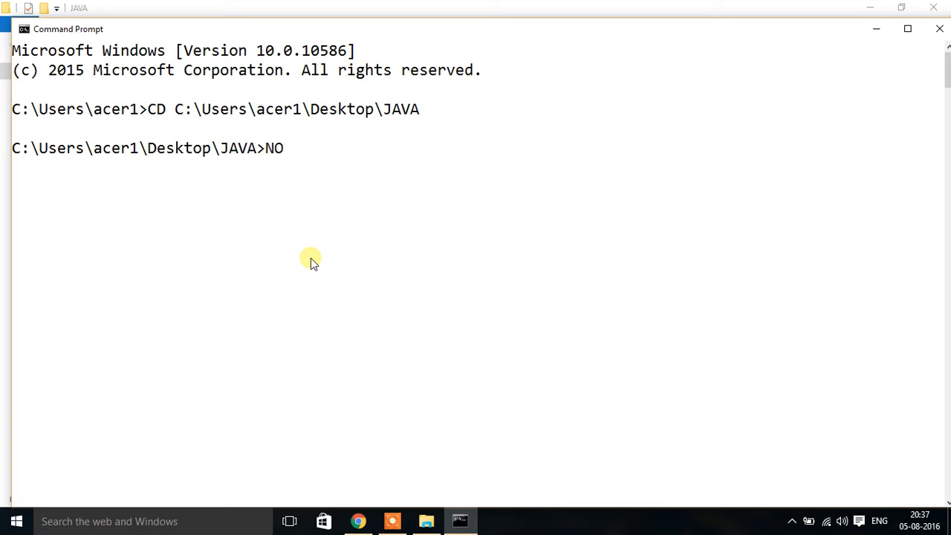
type("notepad H")
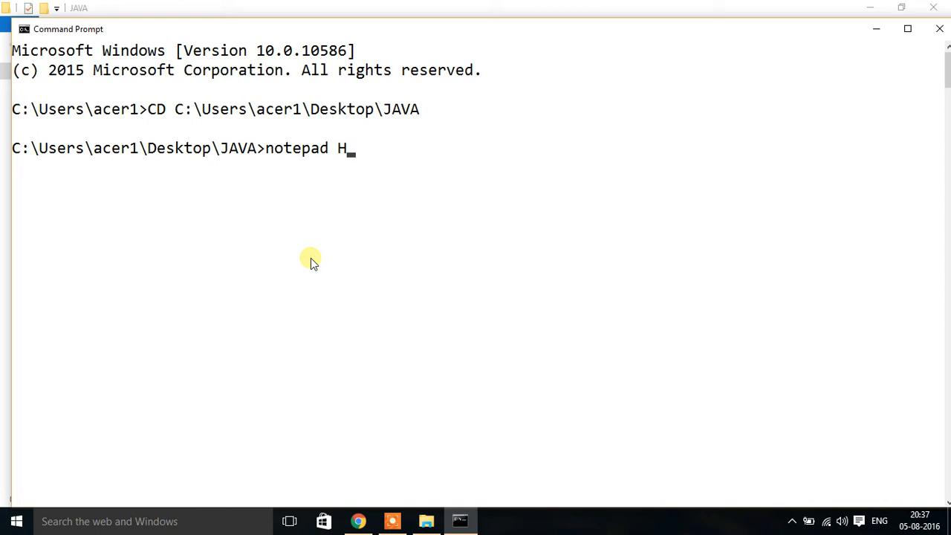
type("ello.java")
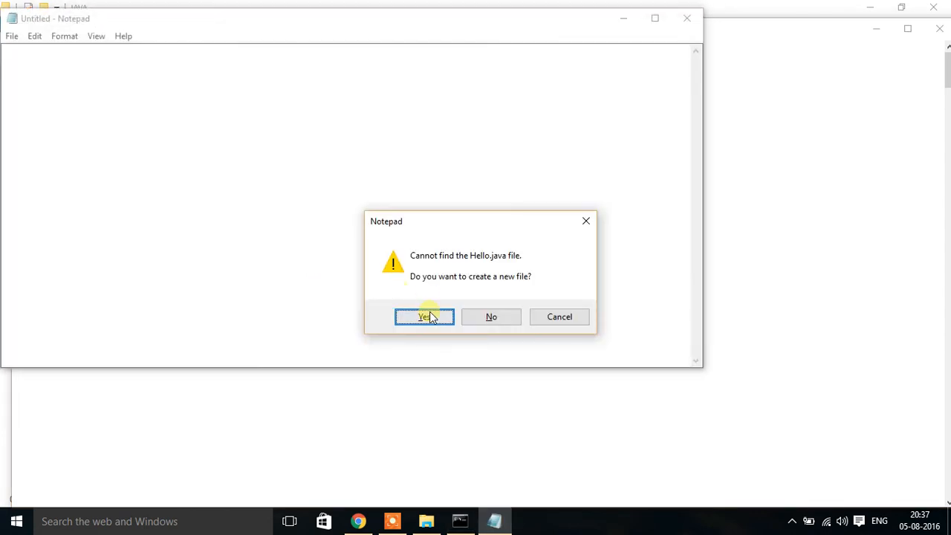
Step: Create Hello.java and write class Hello with an empty public static void main(String args[]) method
left_click(425, 317)
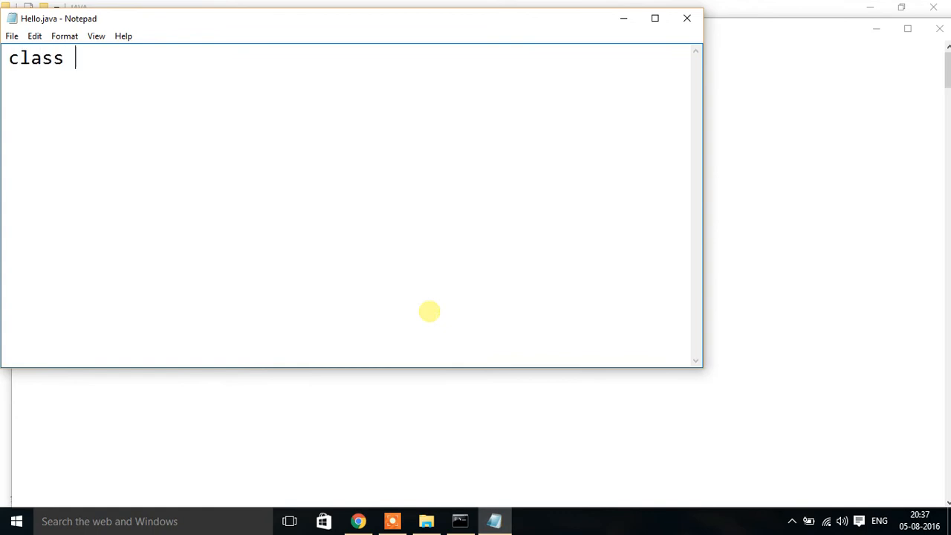
type("Hello")
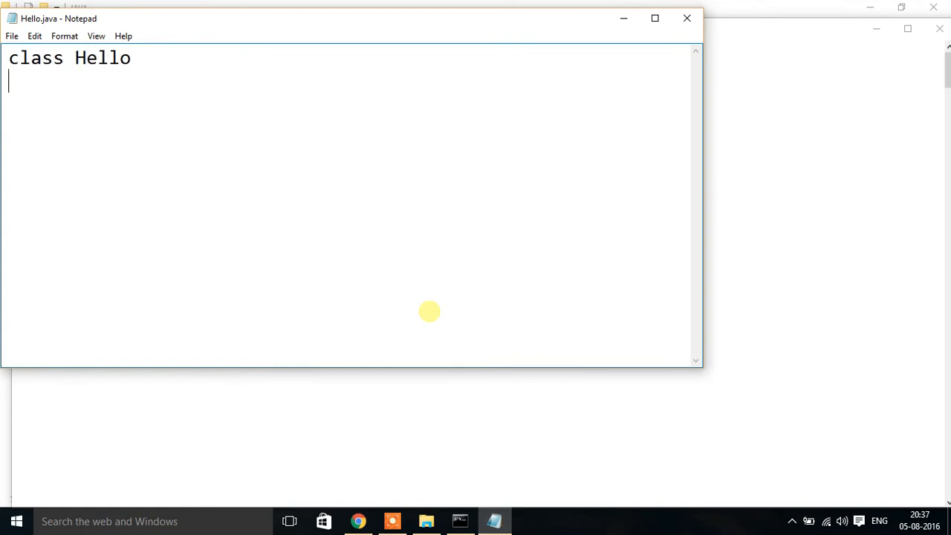
type("{")
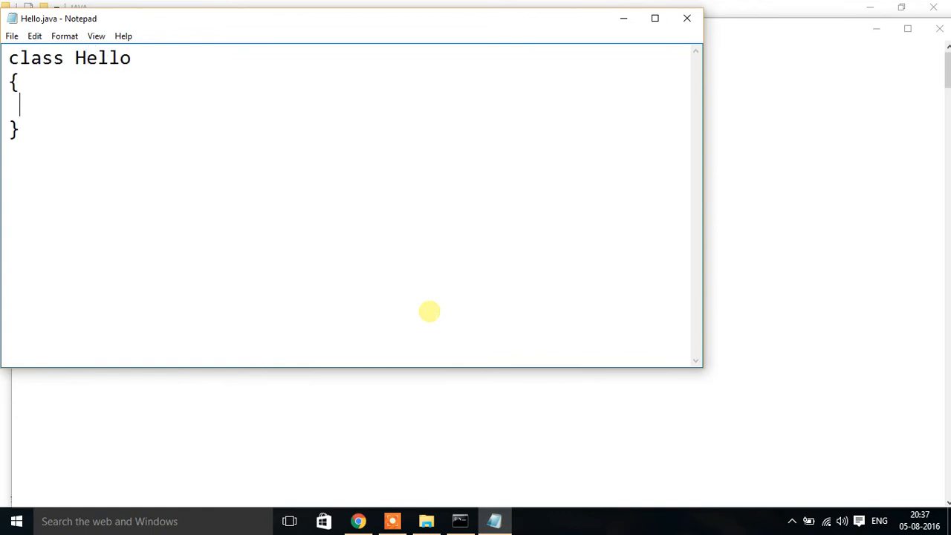
type("publi")
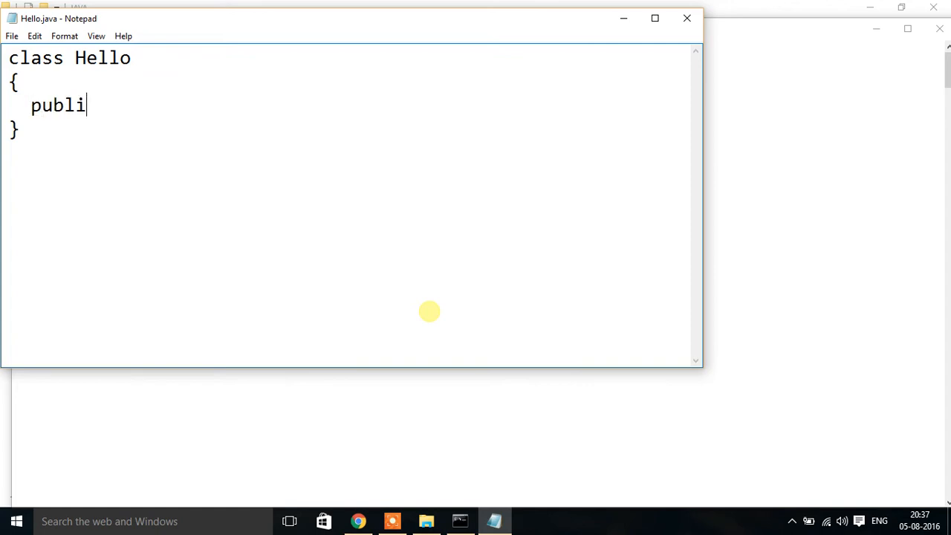
type("c stat")
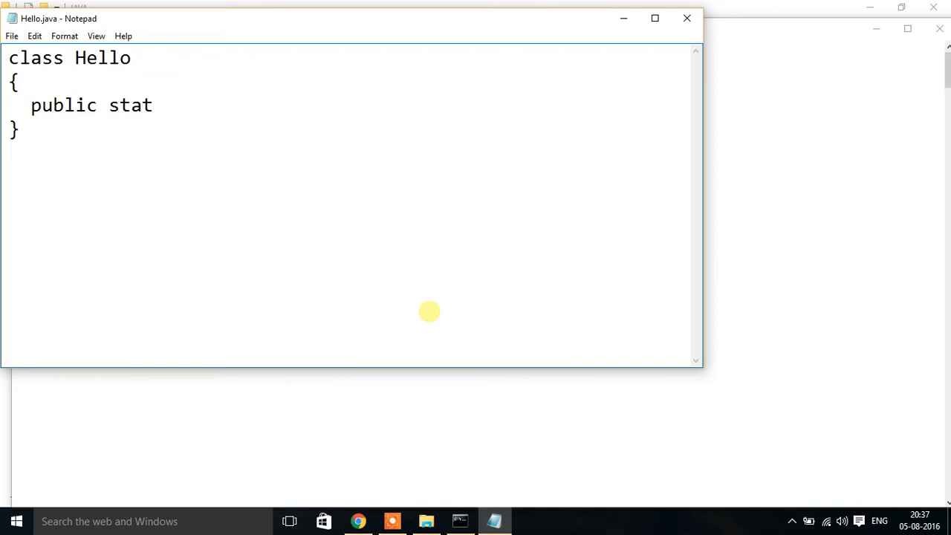
type("ic void main")
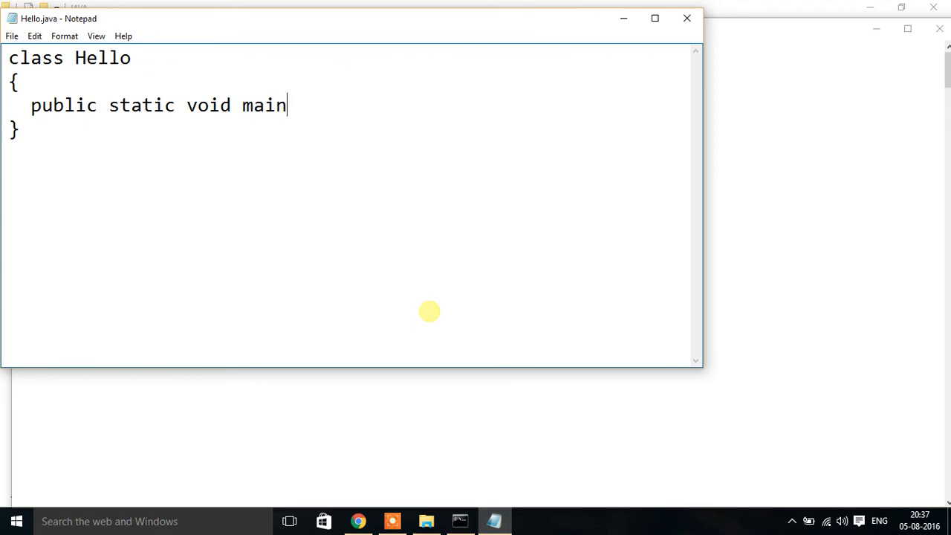
type("(Strin")
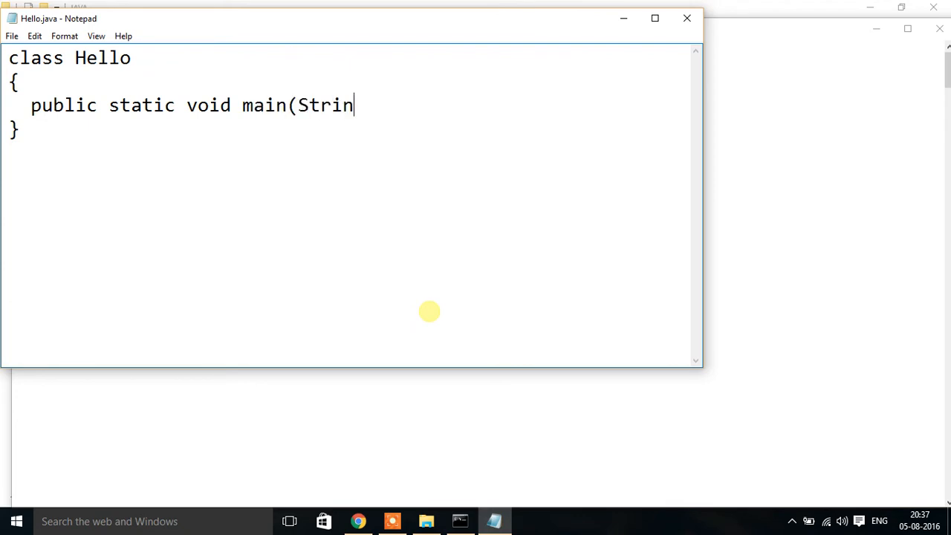
type("g args[]")
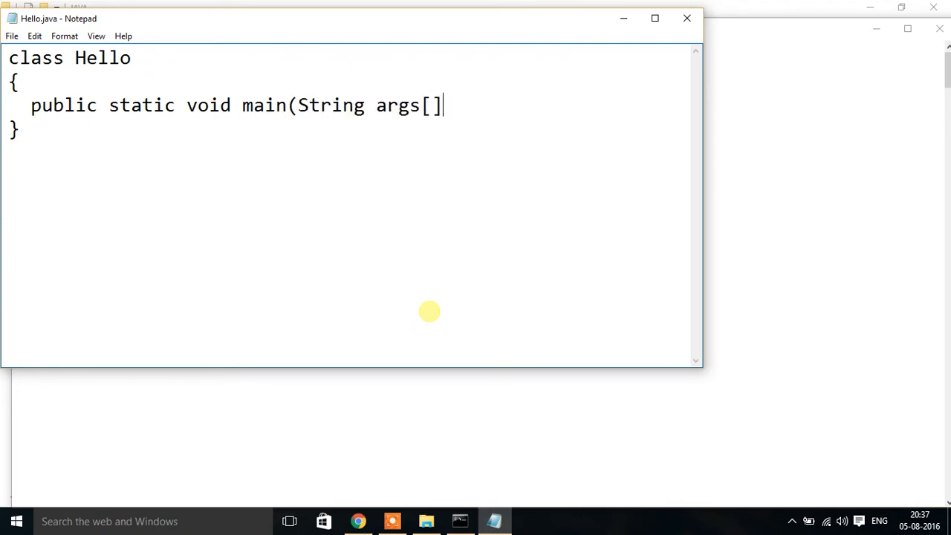
type(")")
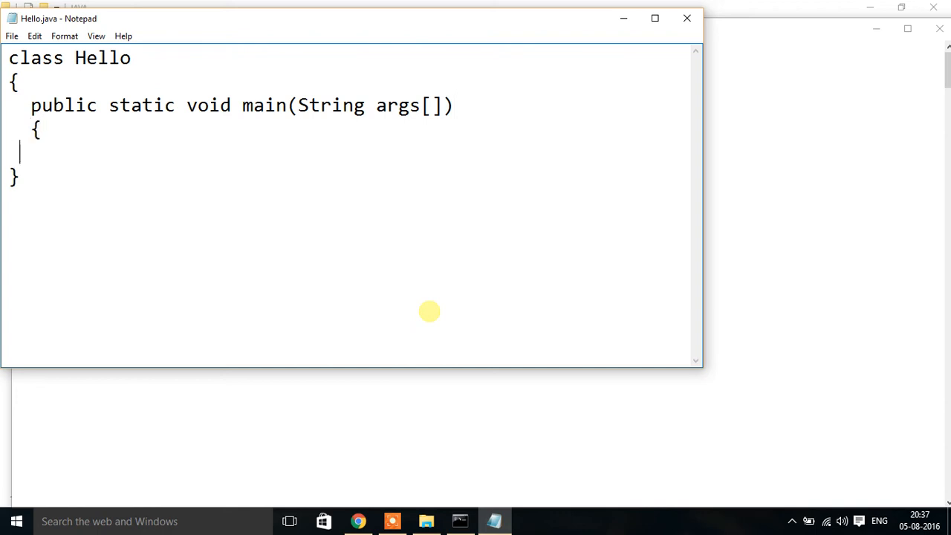
type("}")
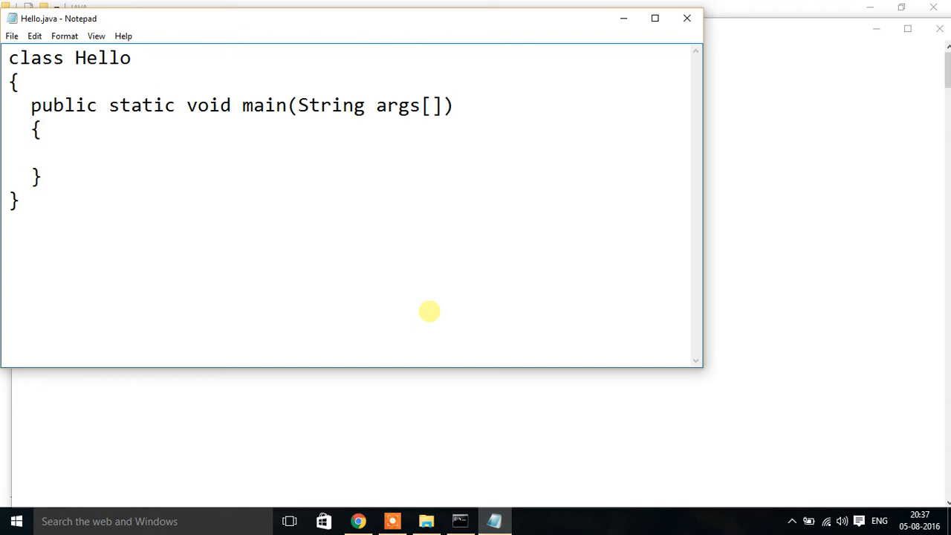
Step: Add System.out.println("Hello"); inside the main method
type("Syste")
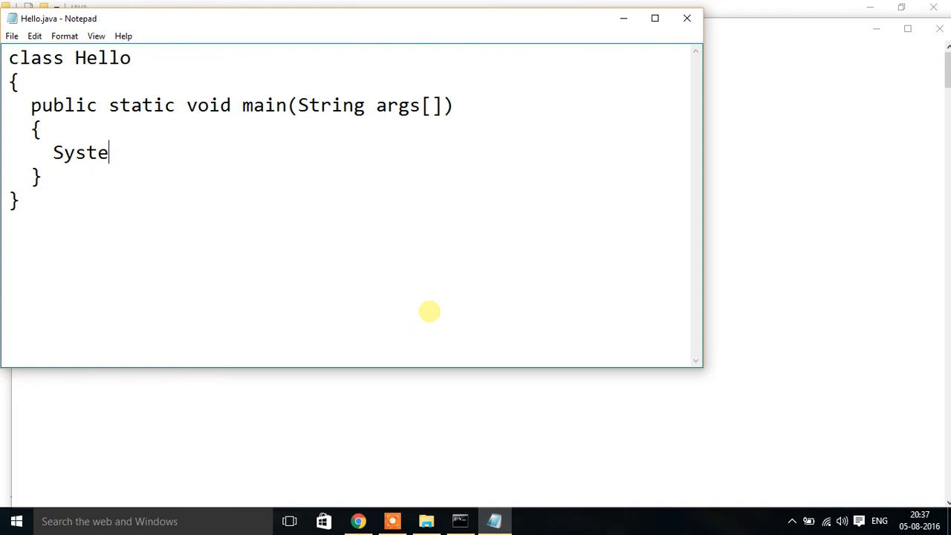
type("m.out.pr")
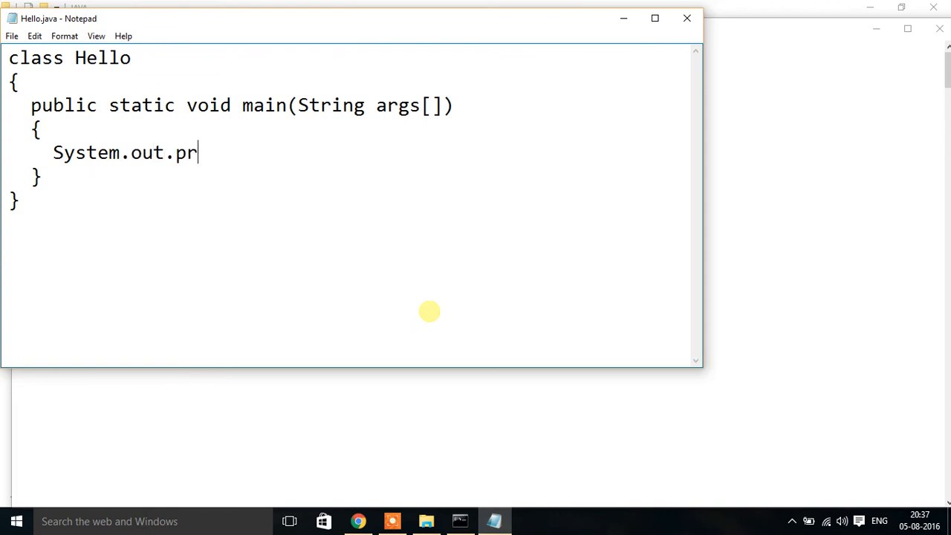
type("intln")
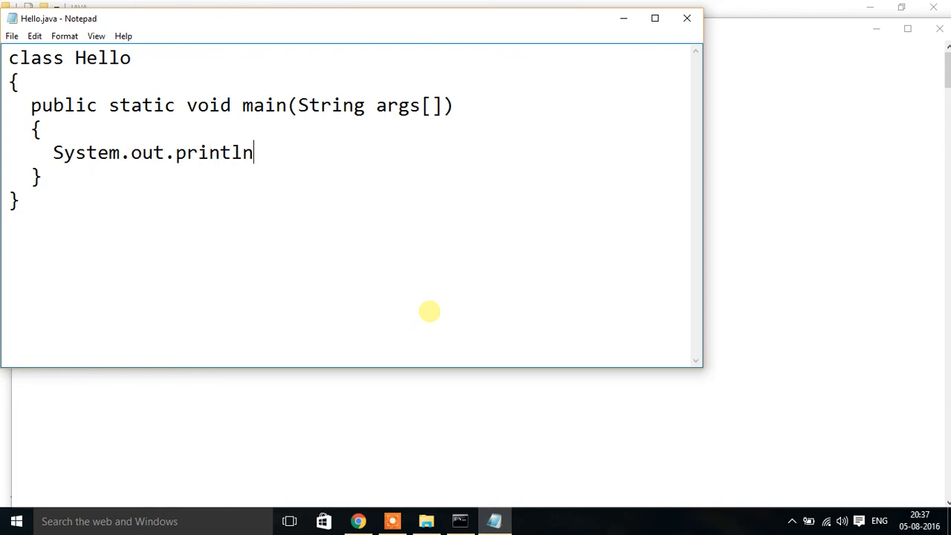
type("(\"h")
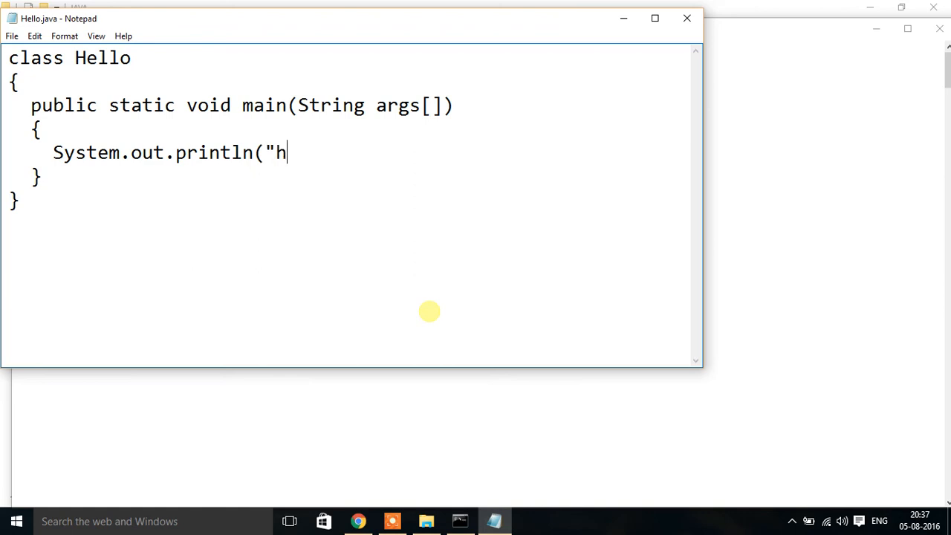
type("Hello")
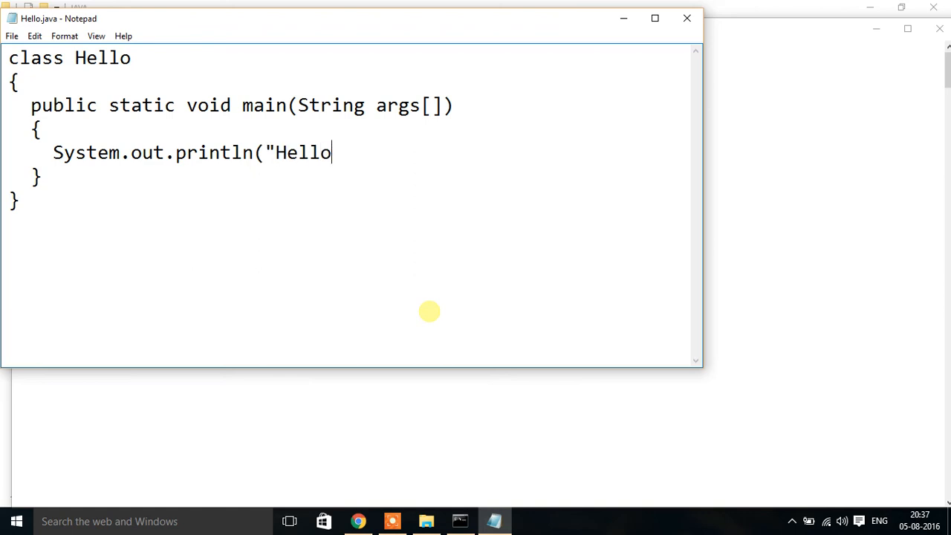
type("\");")
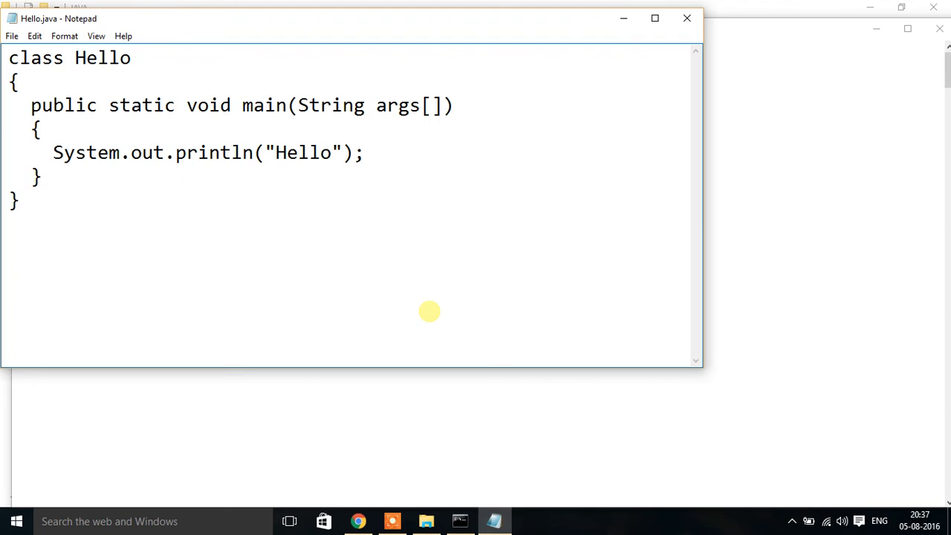
Step: Run java Hello.java (fails), then compile with javac Hello.java in the JAVA folder
left_click(460, 521)
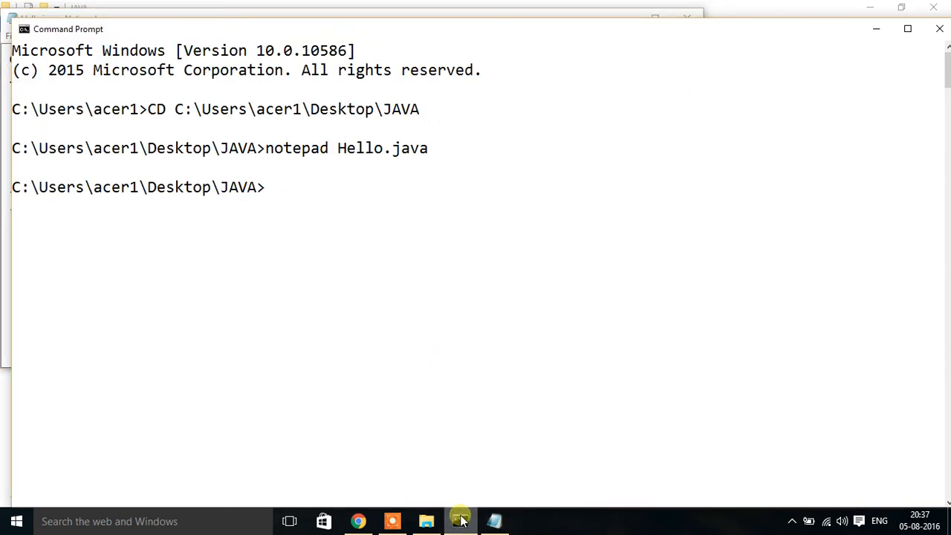
type("java")
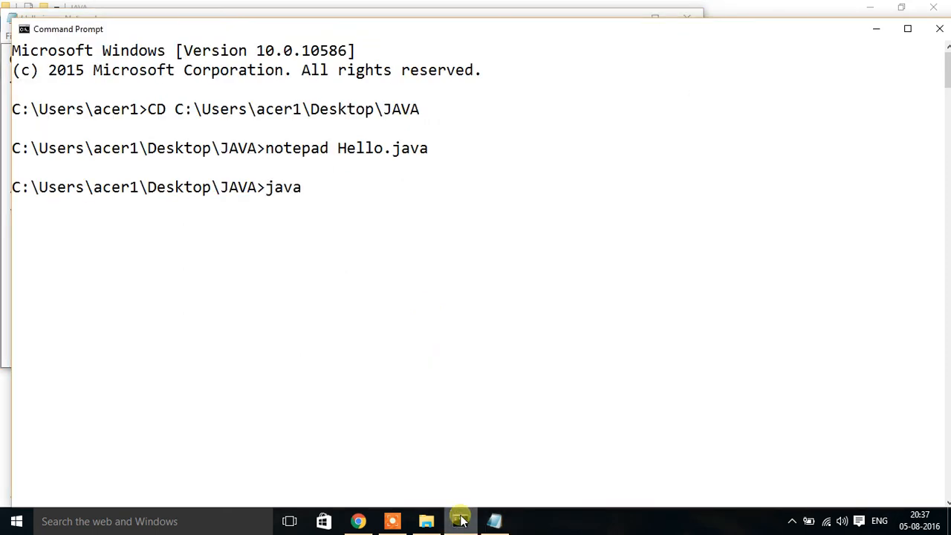
type("Hello.java")
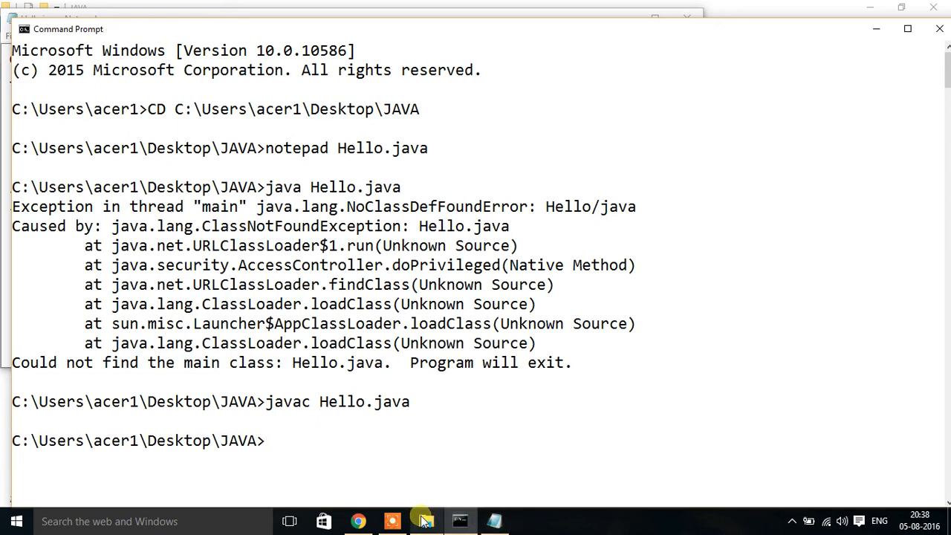
Step: In the JAVA folder, open Hello.class to get the app-chooser prompt
left_click(425, 520)
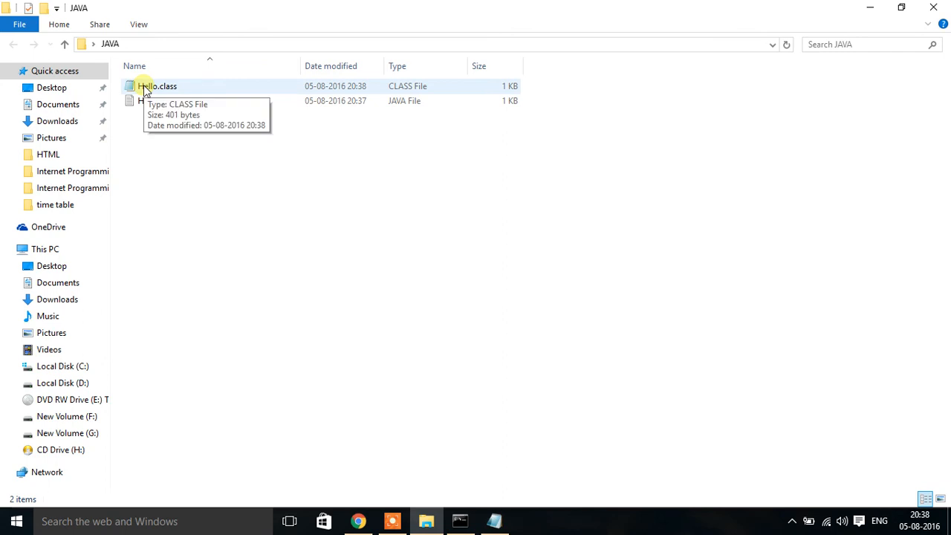
right_click(156, 87)
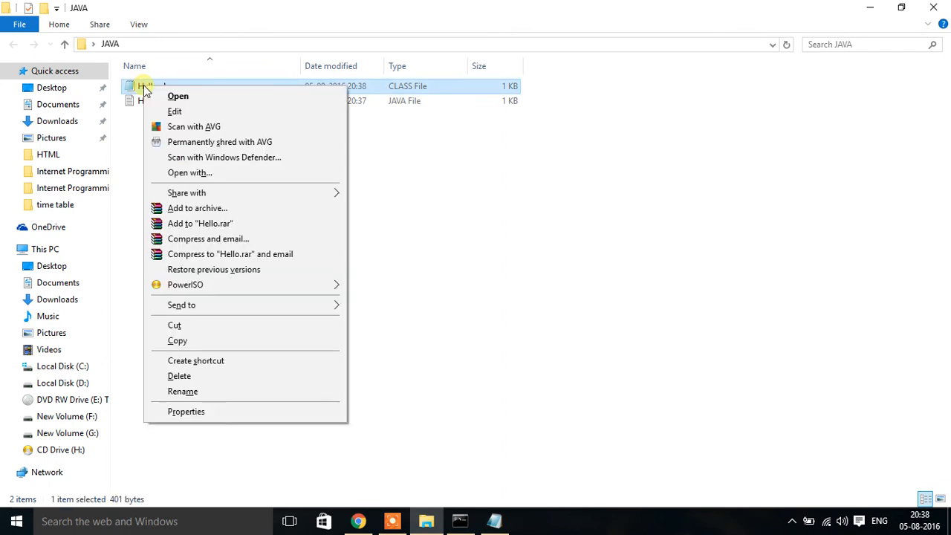
mouse_move(294, 187)
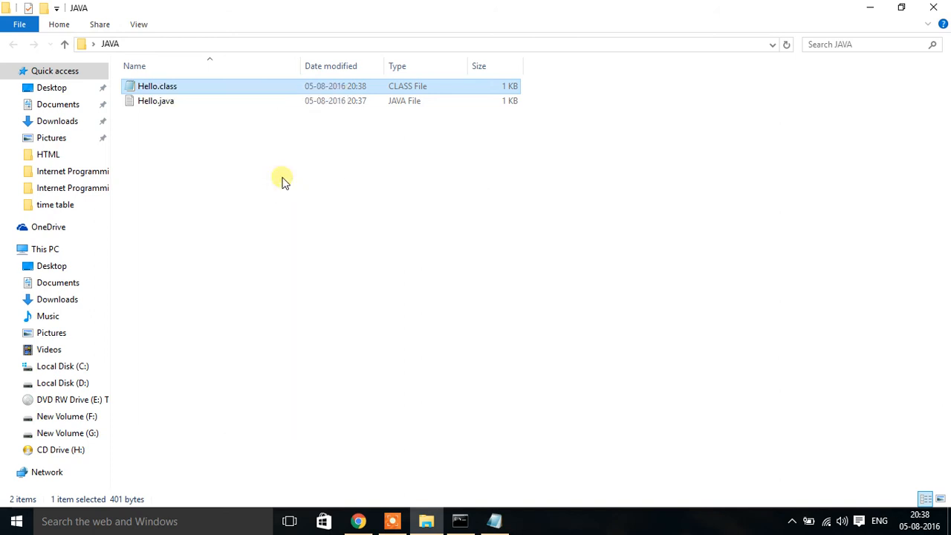
double_click(157, 85)
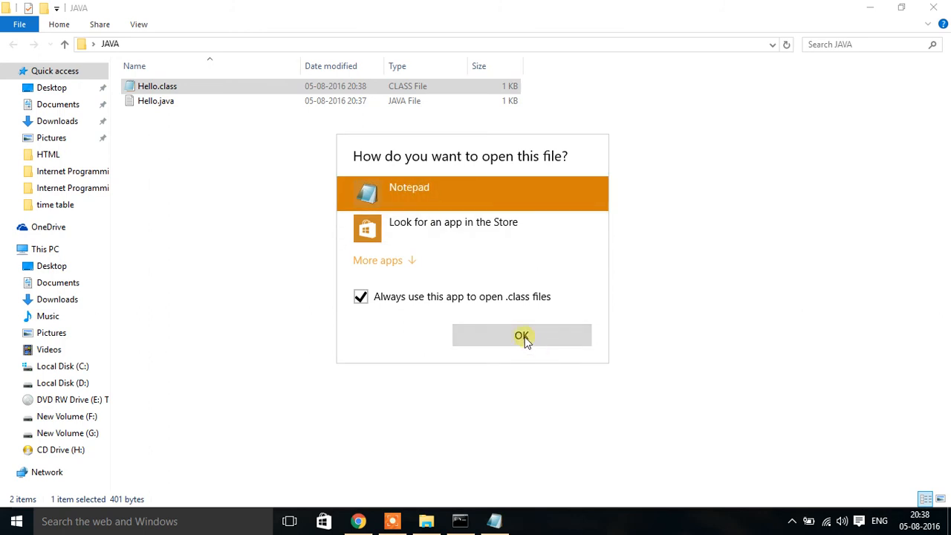
Step: View Hello.class in Notepad, select its first four magic characters, and show CAFEBABE decoded on the hex converter page
left_click(523, 336)
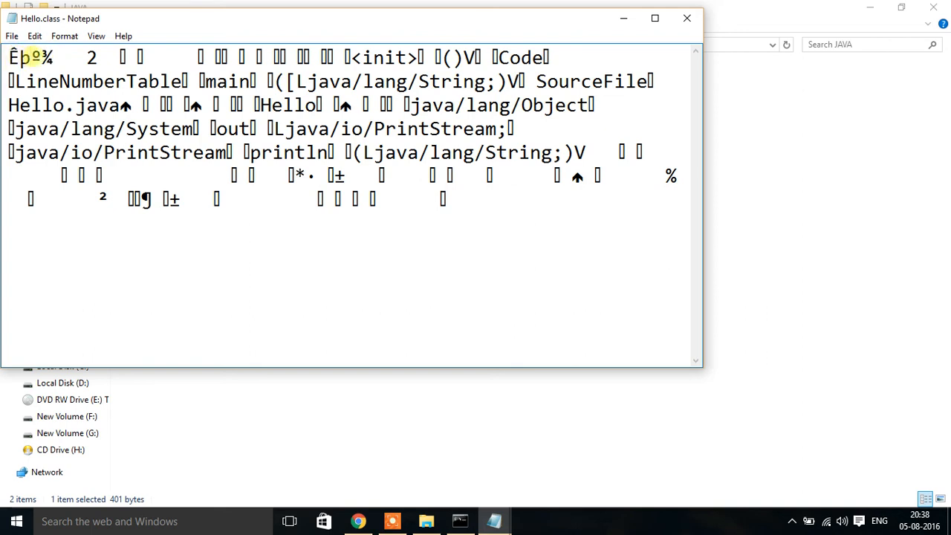
left_click_drag(8, 56, 57, 56)
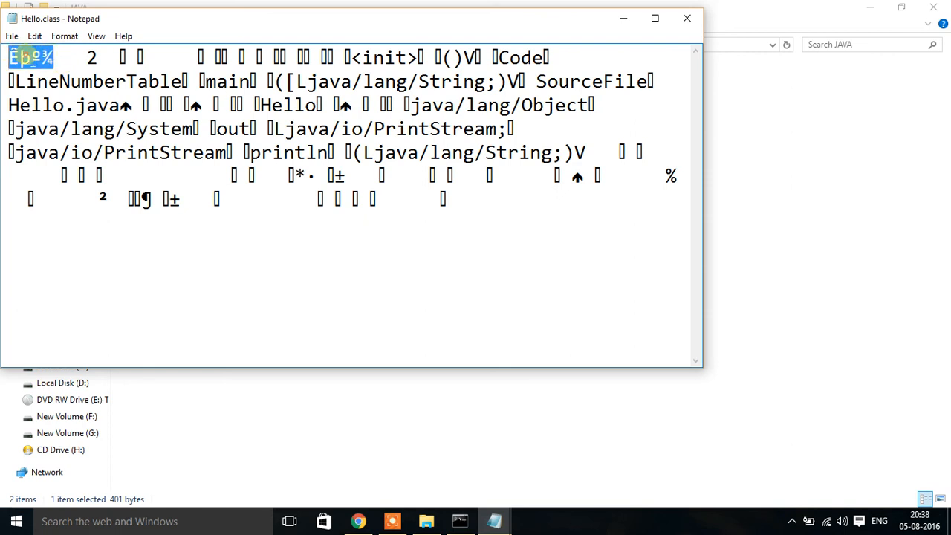
mouse_move(563, 32)
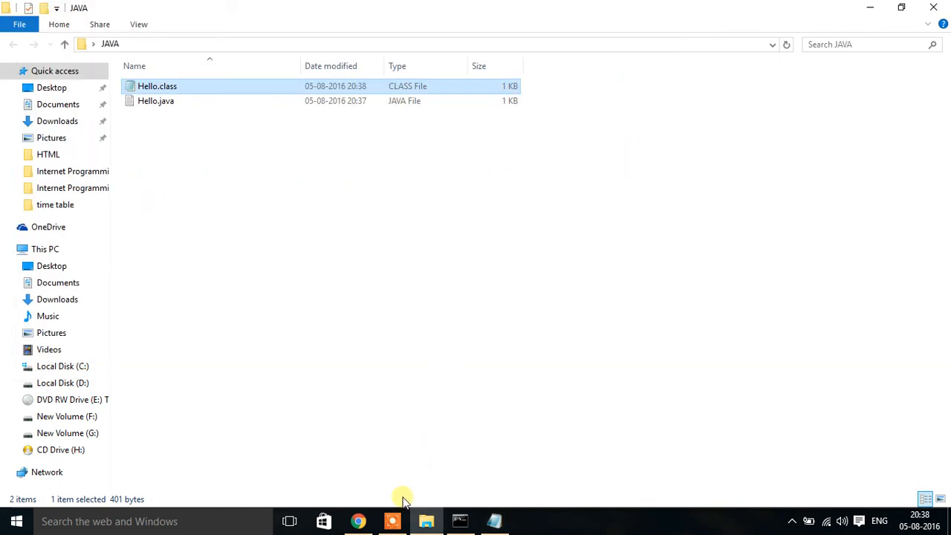
left_click(358, 520)
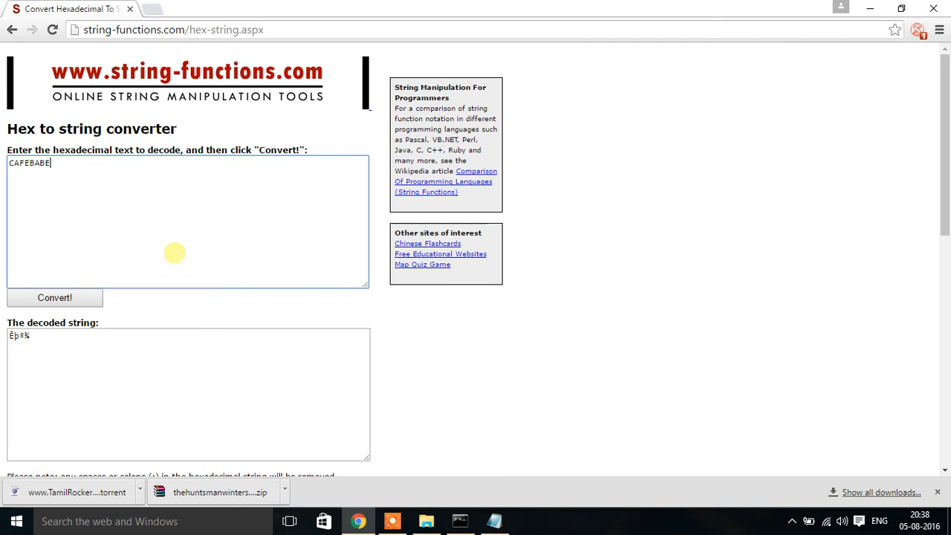
mouse_move(82, 339)
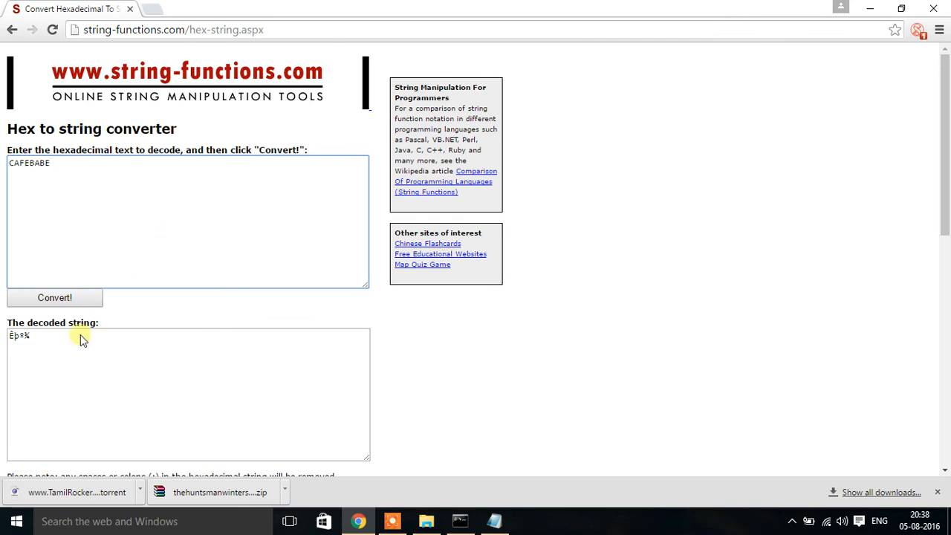